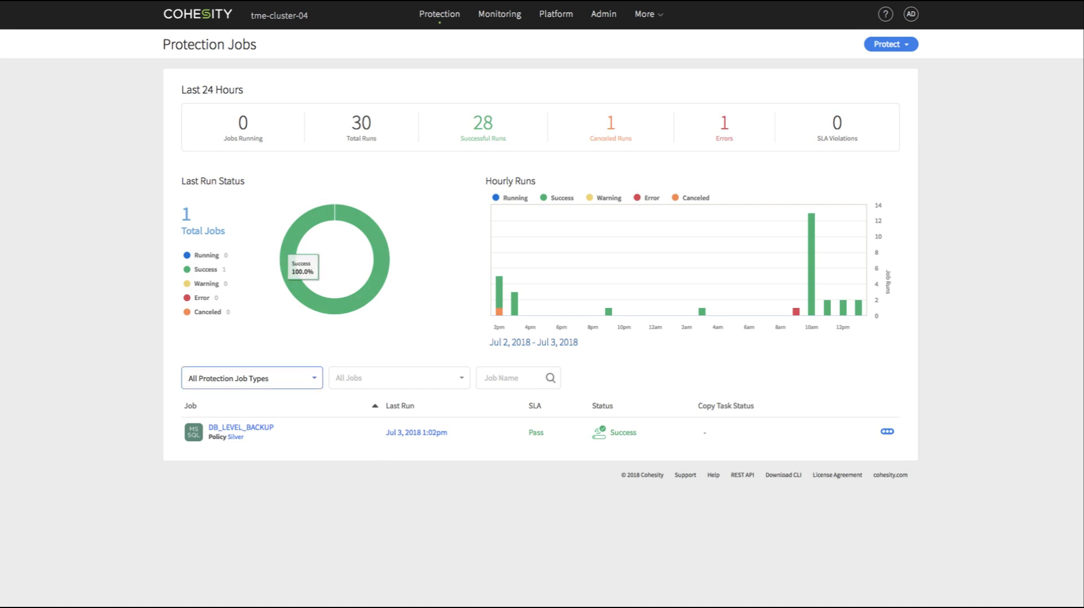
Inspect DB_LEVEL_BACKUP's databases under MSSQLSERVER on 10.2.129.152, then cancel without changes.
{"action": "left_click", "coordinate": [240, 426]}
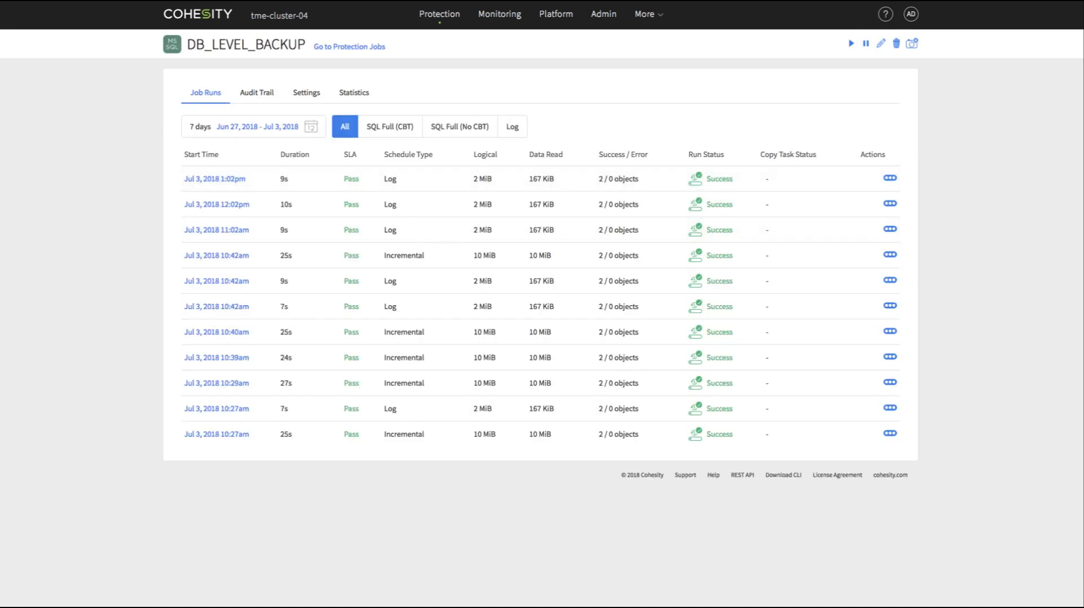
{"action": "left_click", "coordinate": [881, 43]}
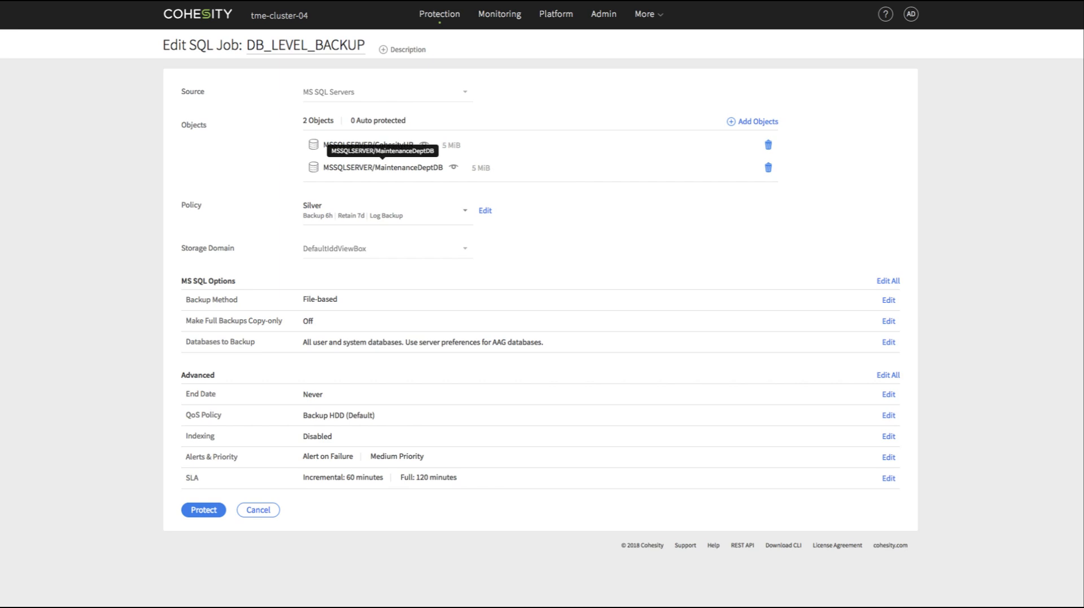
{"action": "left_click", "coordinate": [756, 122]}
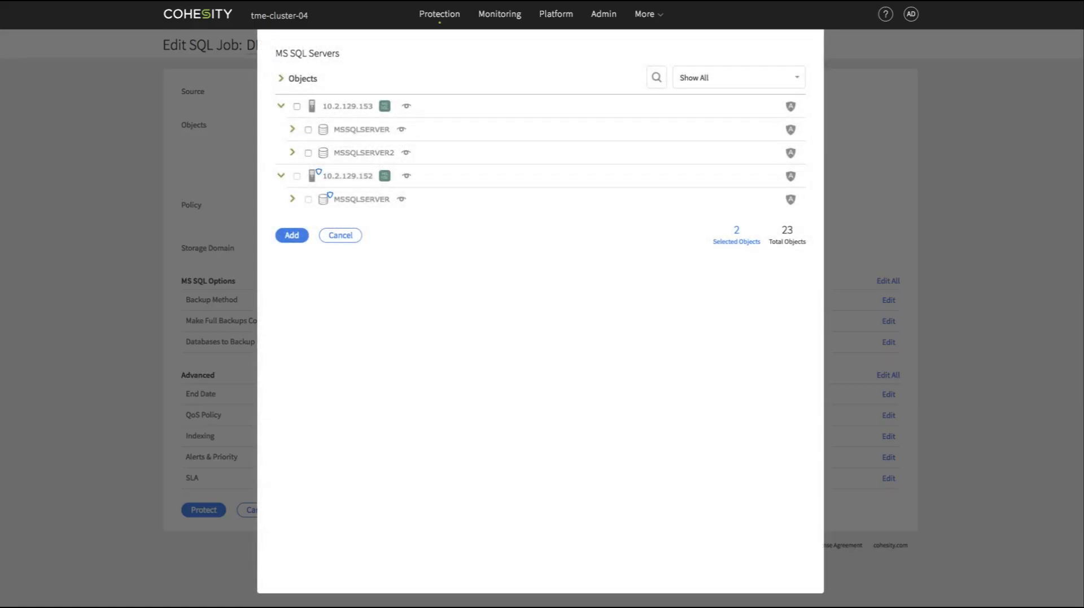
{"action": "left_click", "coordinate": [292, 200]}
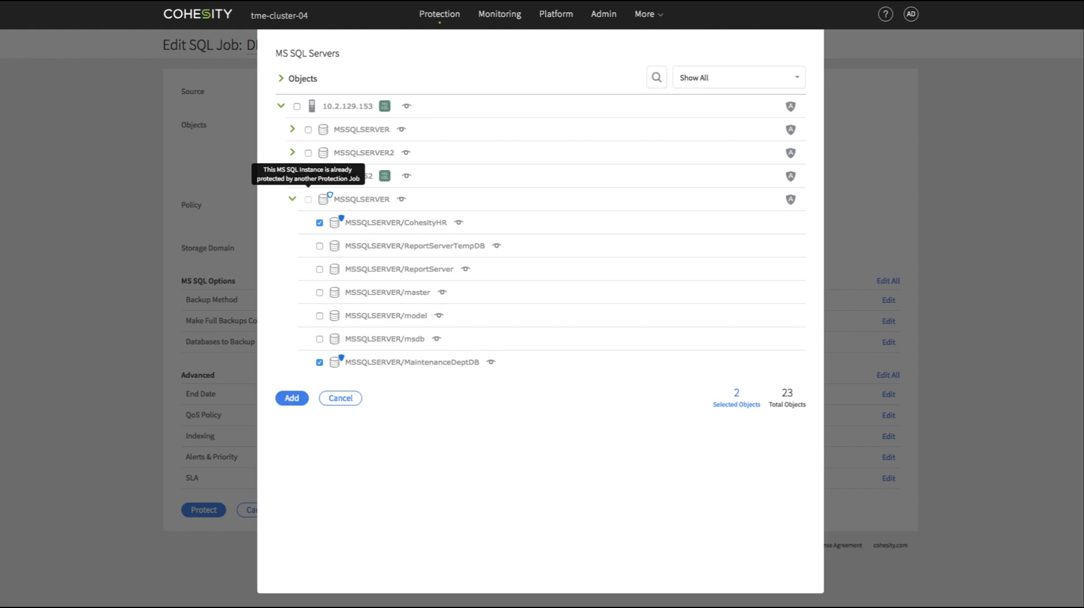
{"action": "left_click", "coordinate": [291, 398]}
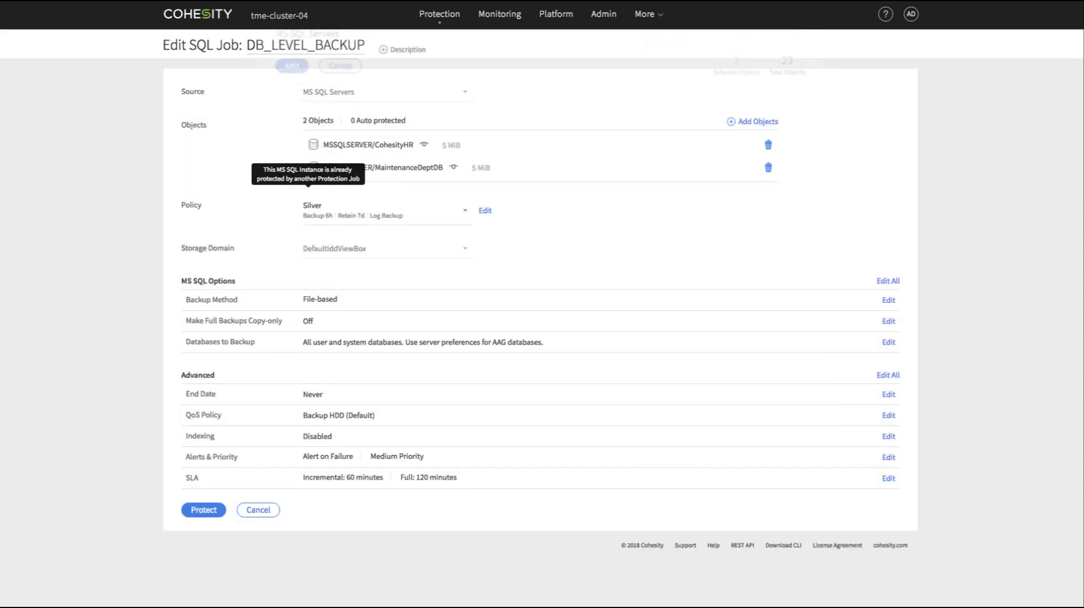
{"action": "left_click", "coordinate": [204, 509]}
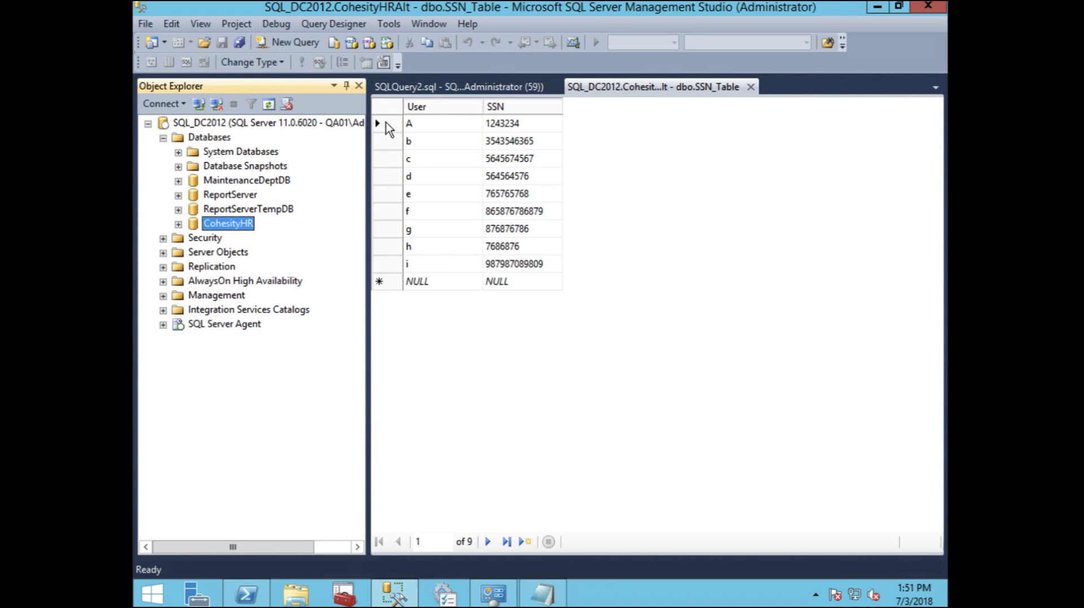
{"action": "mouse_move", "coordinate": [508, 176]}
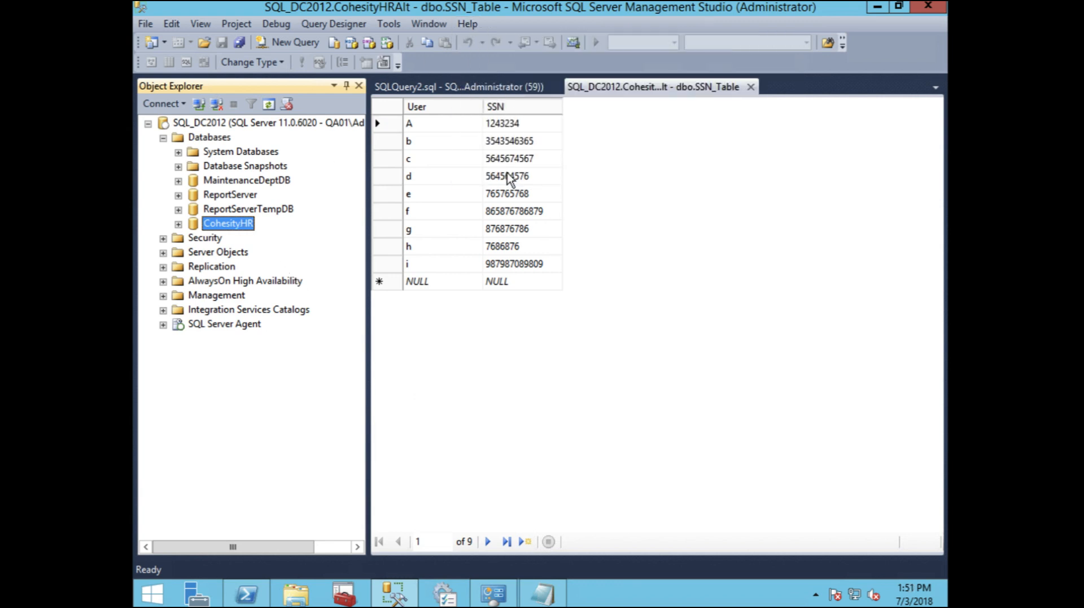
Check the SQL Server versions of SQL_DC2012 and SQL_DC2016 in Help > About.
{"action": "left_click", "coordinate": [468, 23]}
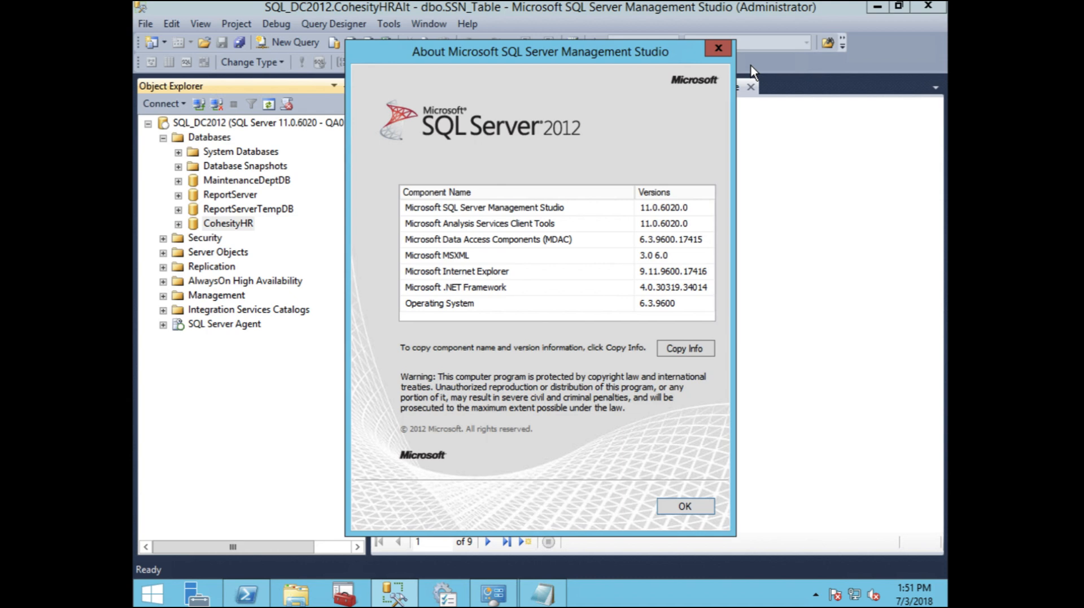
{"action": "left_click", "coordinate": [684, 506]}
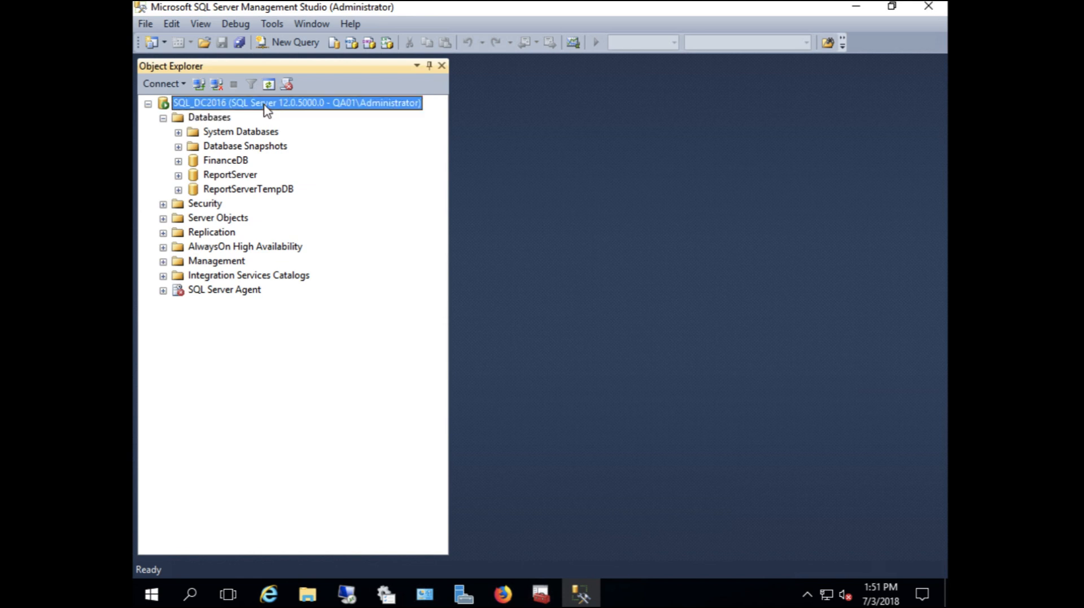
{"action": "left_click", "coordinate": [210, 117]}
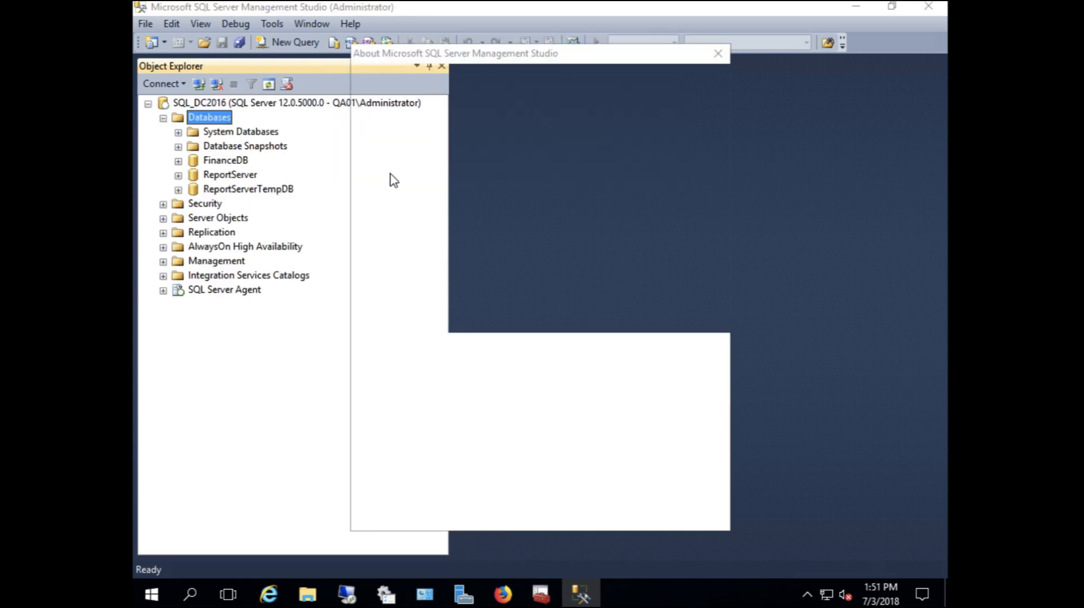
{"action": "left_click", "coordinate": [717, 53]}
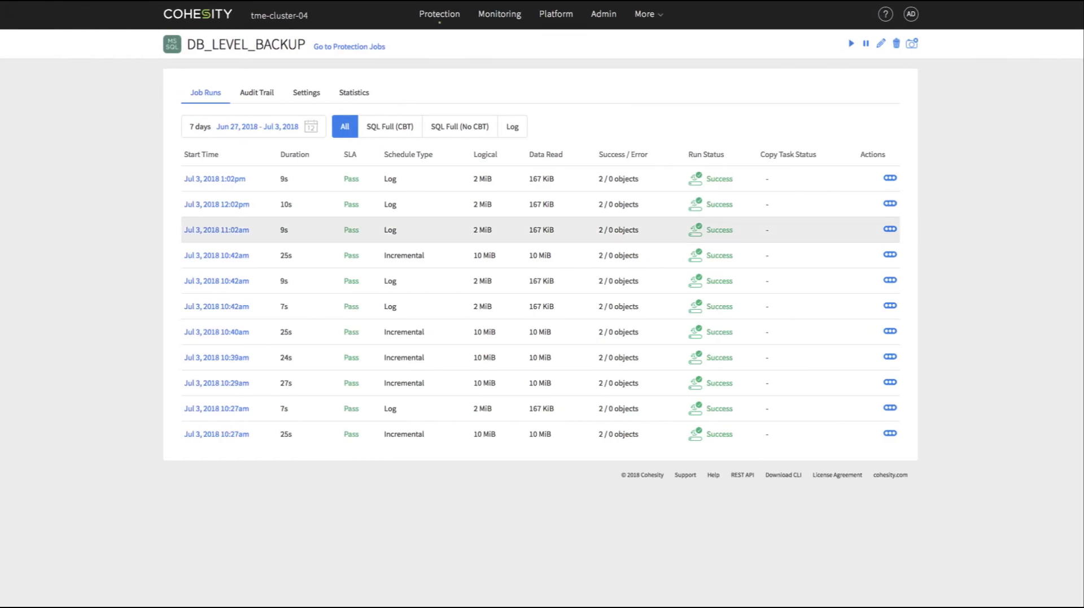
Start an MS SQL recovery and pick MSSQLSERVER/CohesityHR from the DB_LEVEL_BACKUP job.
{"action": "left_click", "coordinate": [439, 13]}
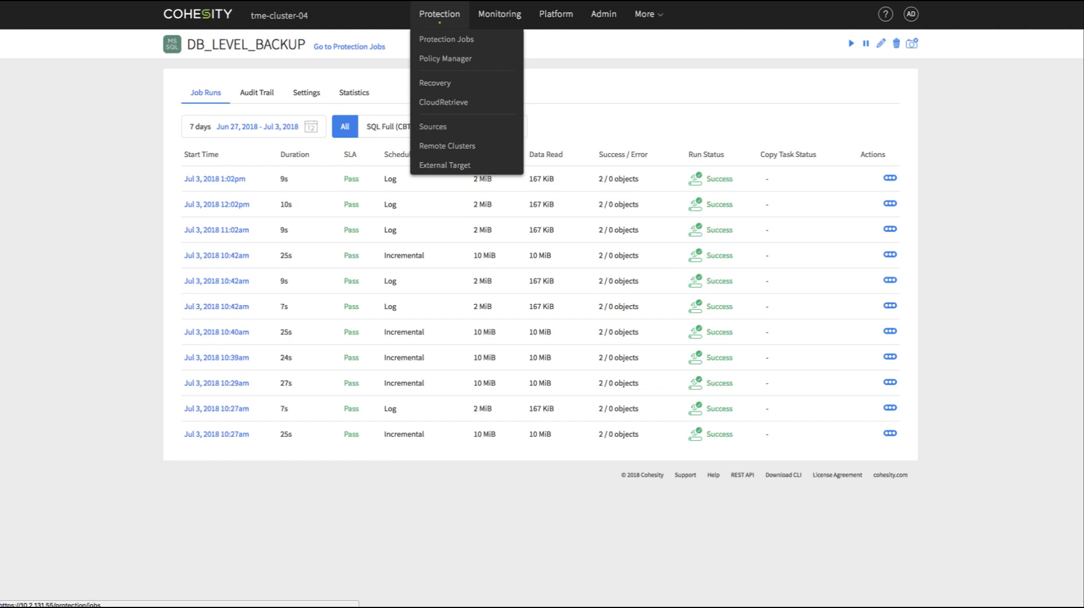
{"action": "left_click", "coordinate": [436, 83]}
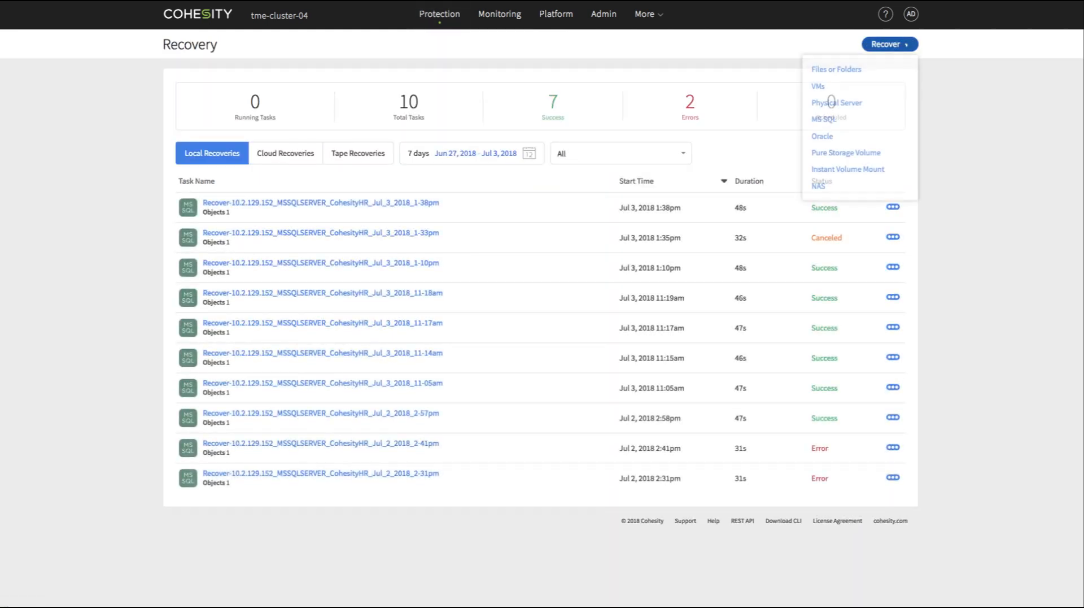
{"action": "left_click", "coordinate": [825, 119]}
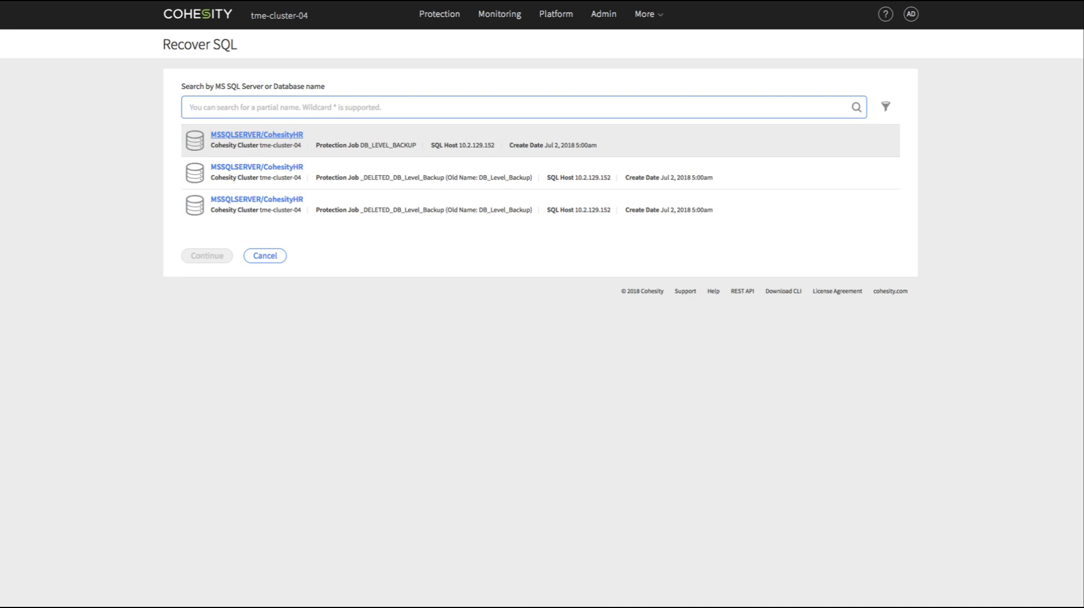
{"action": "left_click", "coordinate": [207, 256]}
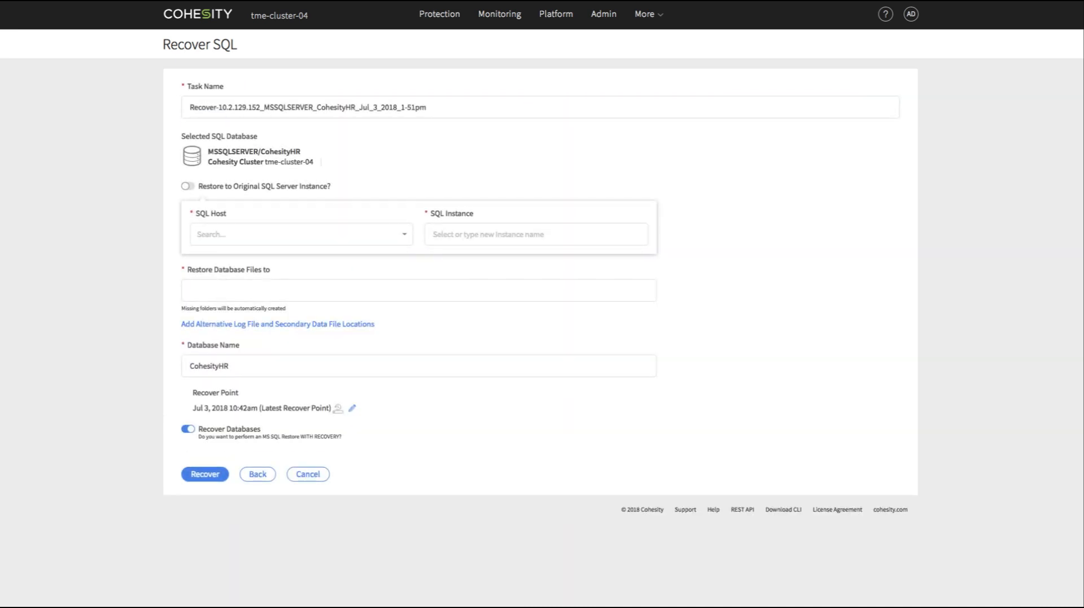
Target host 10.2.129.153 with database files restored to F:\restore.
{"action": "left_click", "coordinate": [300, 233]}
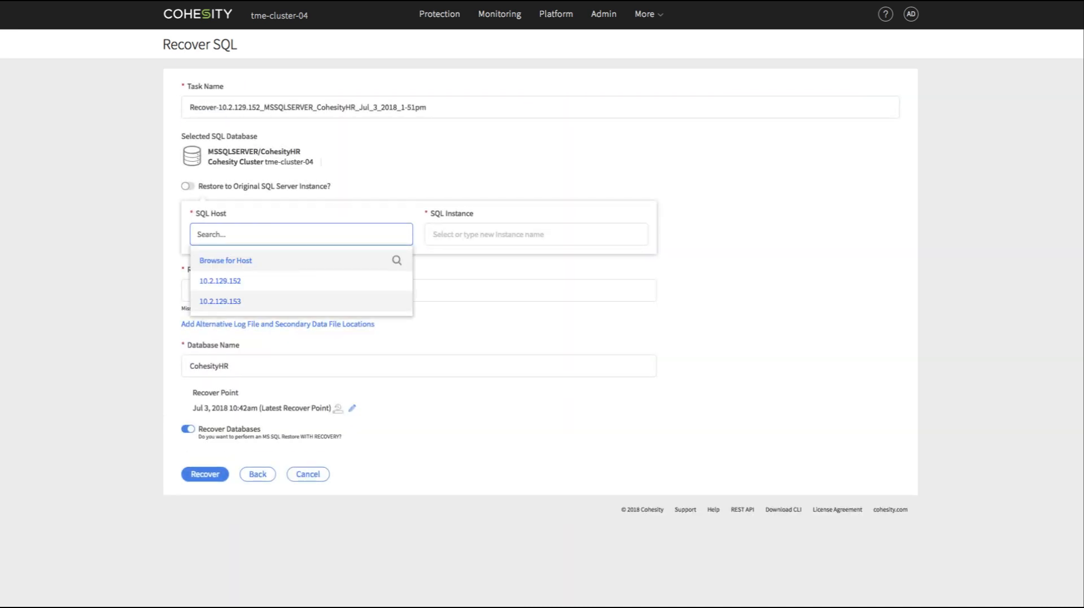
{"action": "left_click", "coordinate": [220, 300]}
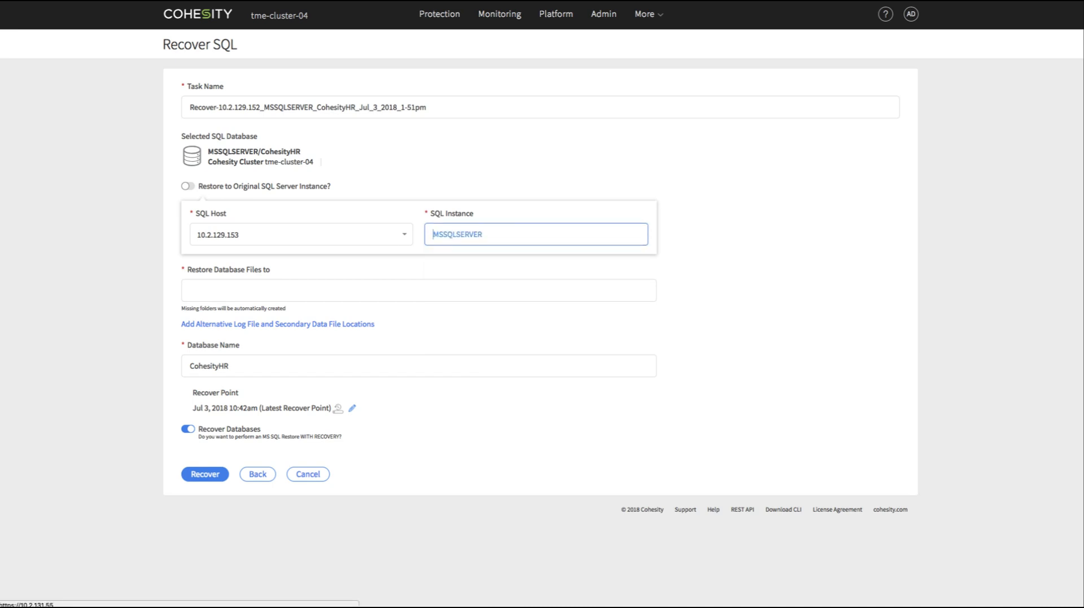
{"action": "type", "text": "F:\\restore"}
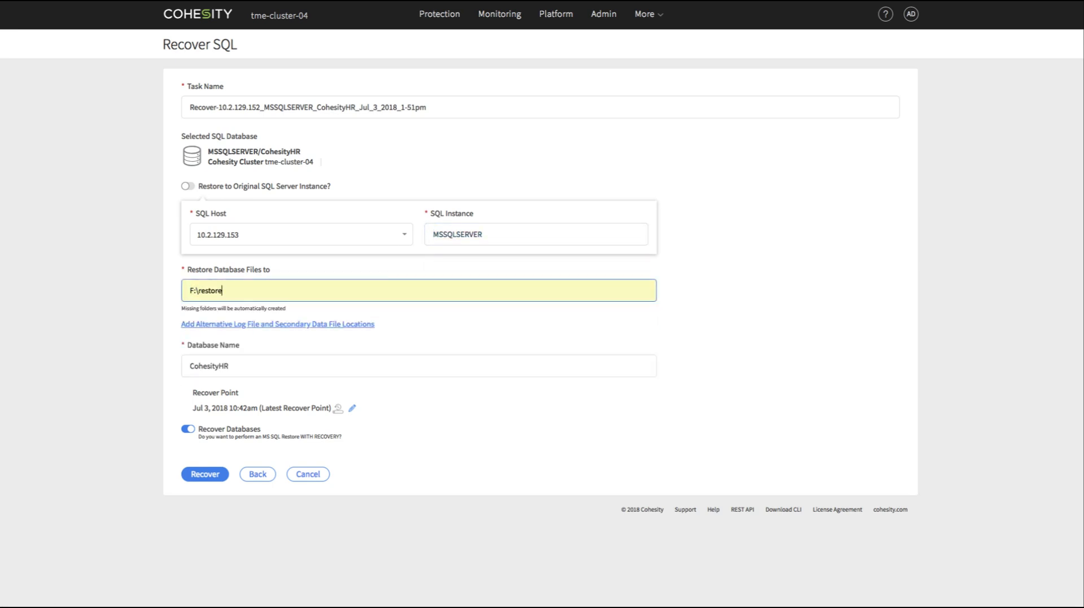
Name the restored database CohesityHRAlt_WithPIT and bring up the recovery points.
{"action": "left_click", "coordinate": [418, 366]}
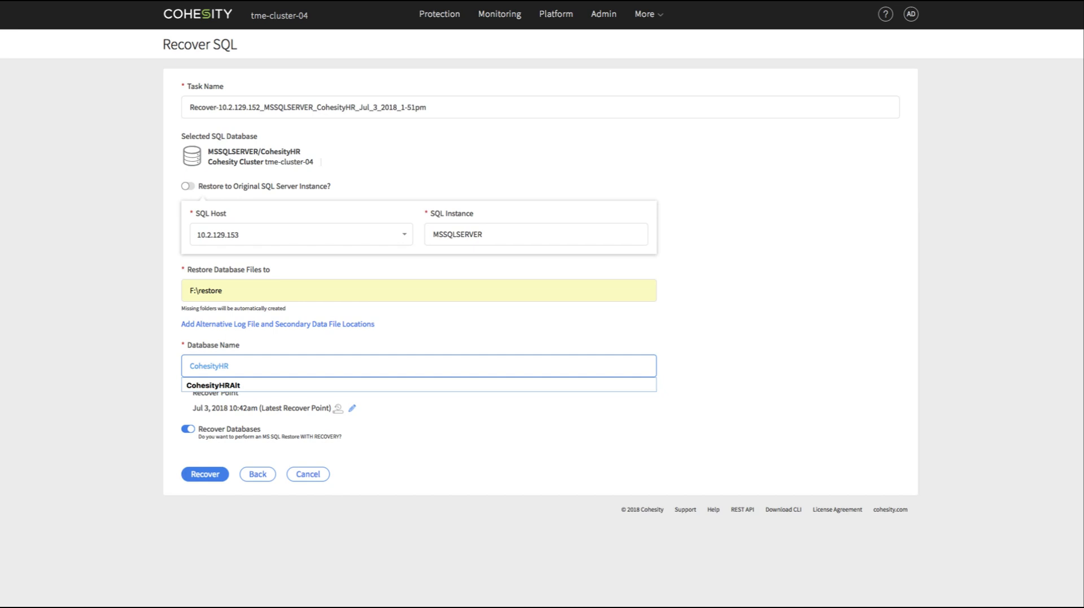
{"action": "left_click", "coordinate": [240, 385]}
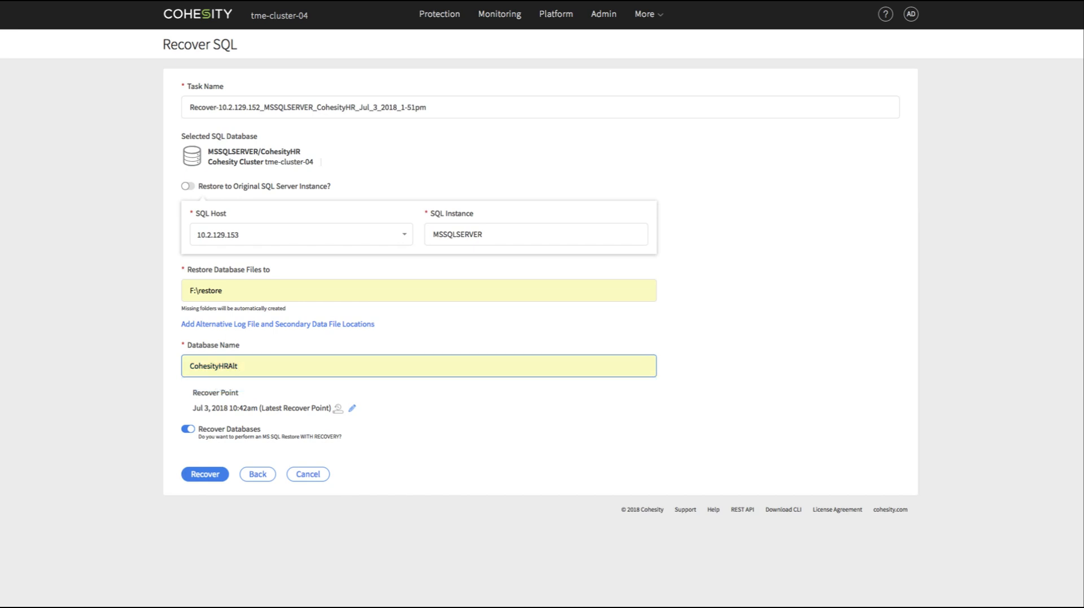
{"action": "type", "text": "_WithPIT"}
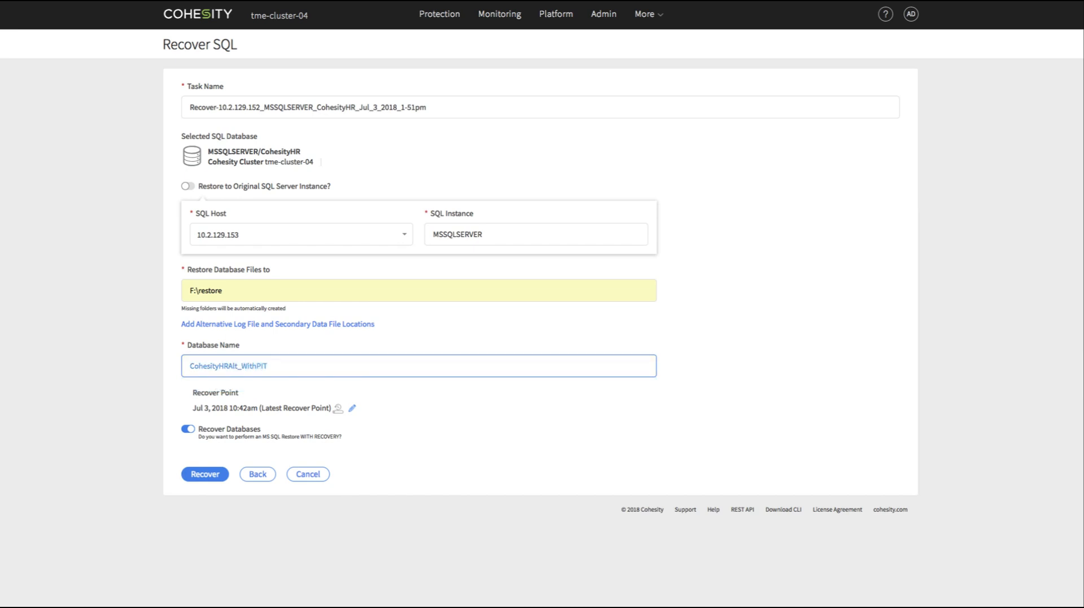
{"action": "left_click", "coordinate": [351, 408]}
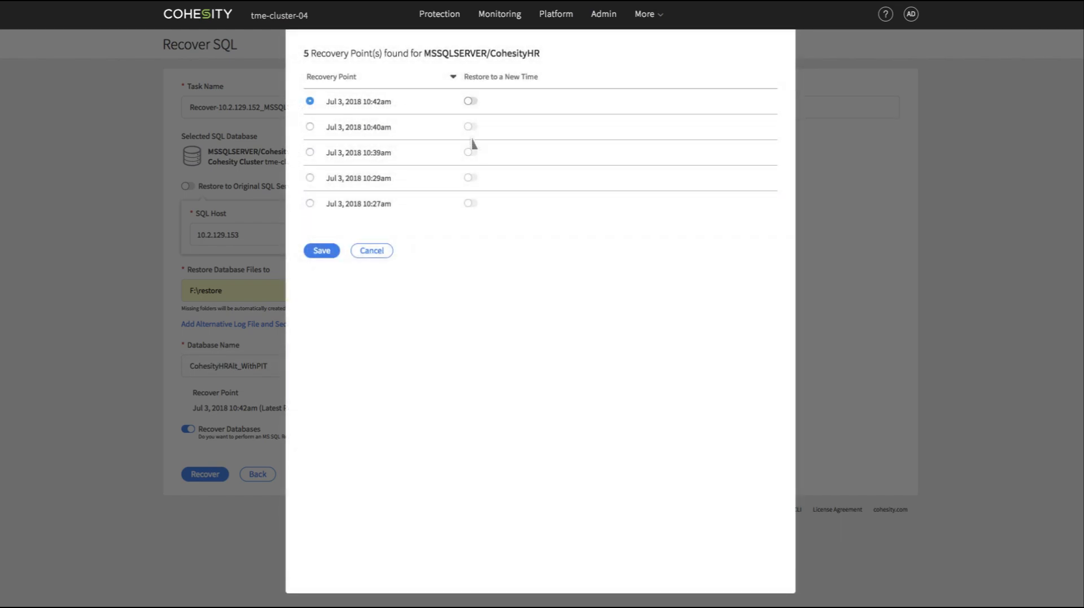
Restore the 10:42am point to Jul 3, 2018 11:29:01 and launch the recovery.
{"action": "left_click", "coordinate": [470, 101]}
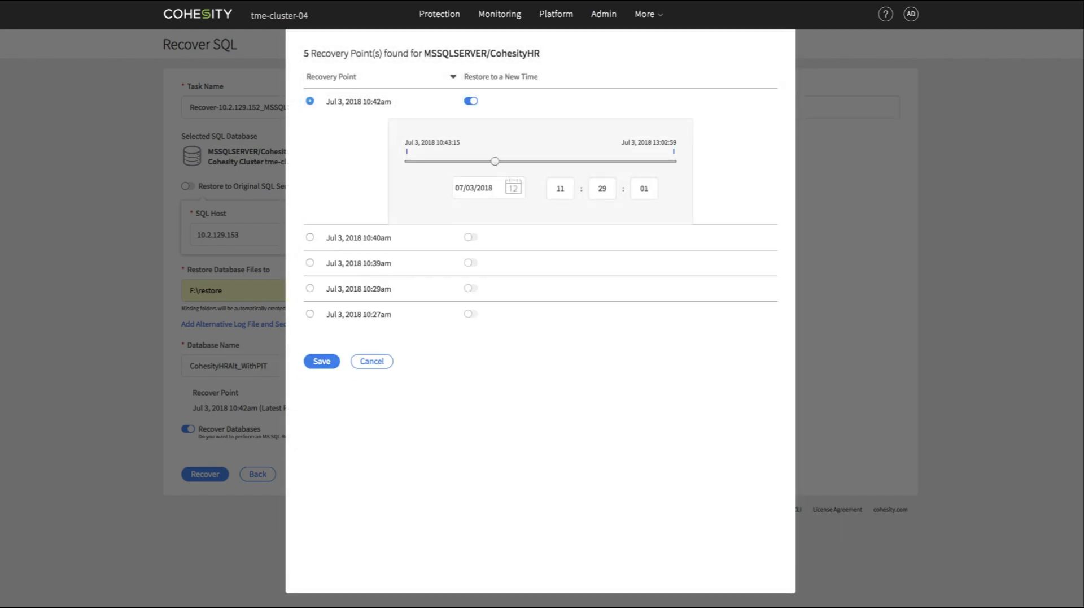
{"action": "left_click", "coordinate": [321, 361]}
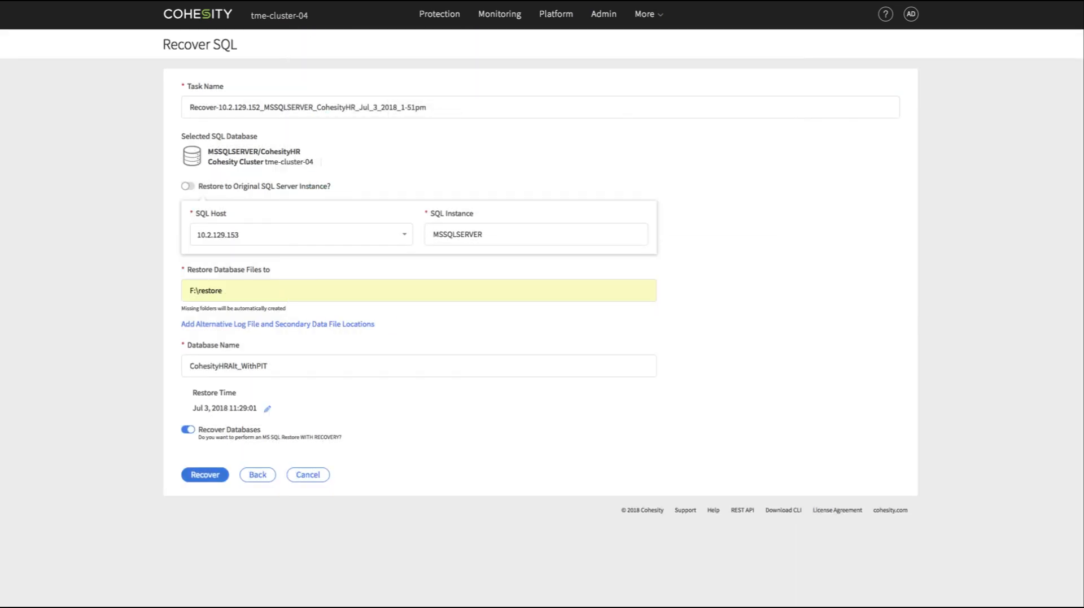
{"action": "left_click", "coordinate": [204, 474]}
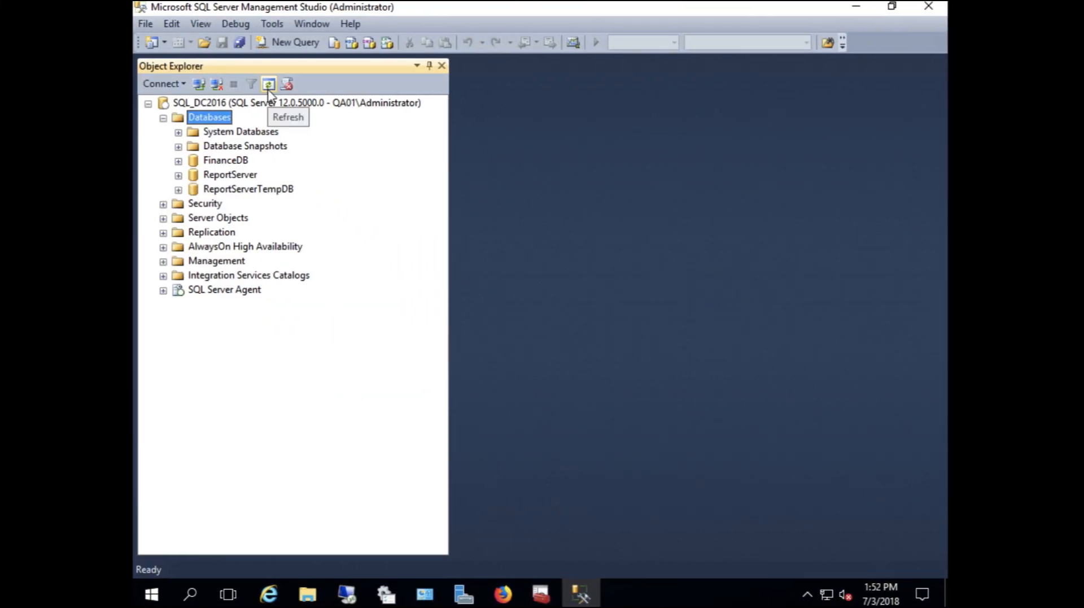
{"action": "left_click", "coordinate": [269, 83]}
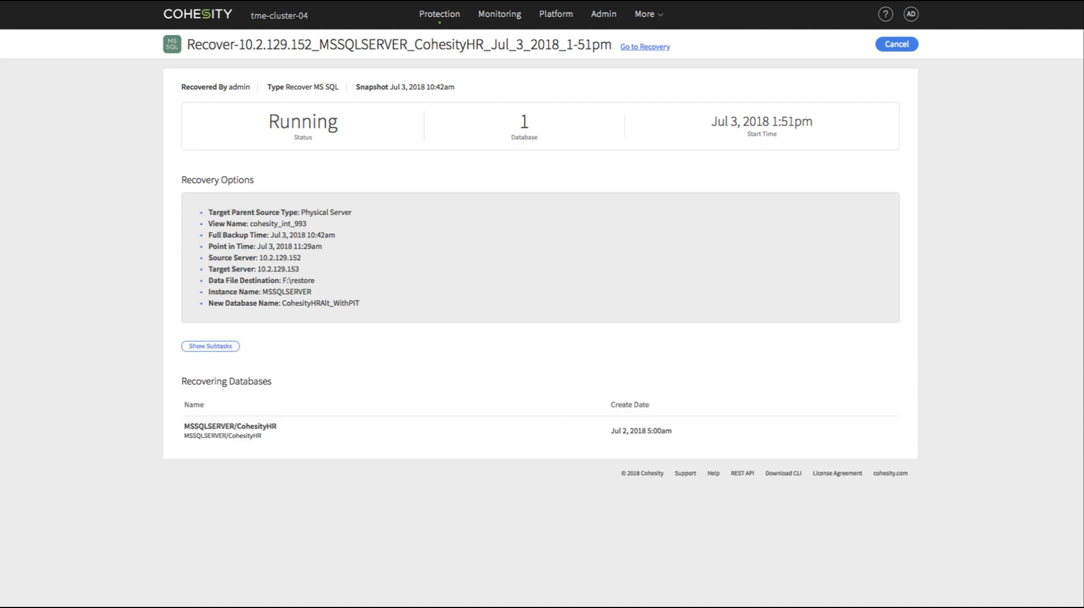
Open the newest recovery task and scroll its subtask log, showing success in 47s.
{"action": "left_click", "coordinate": [645, 46]}
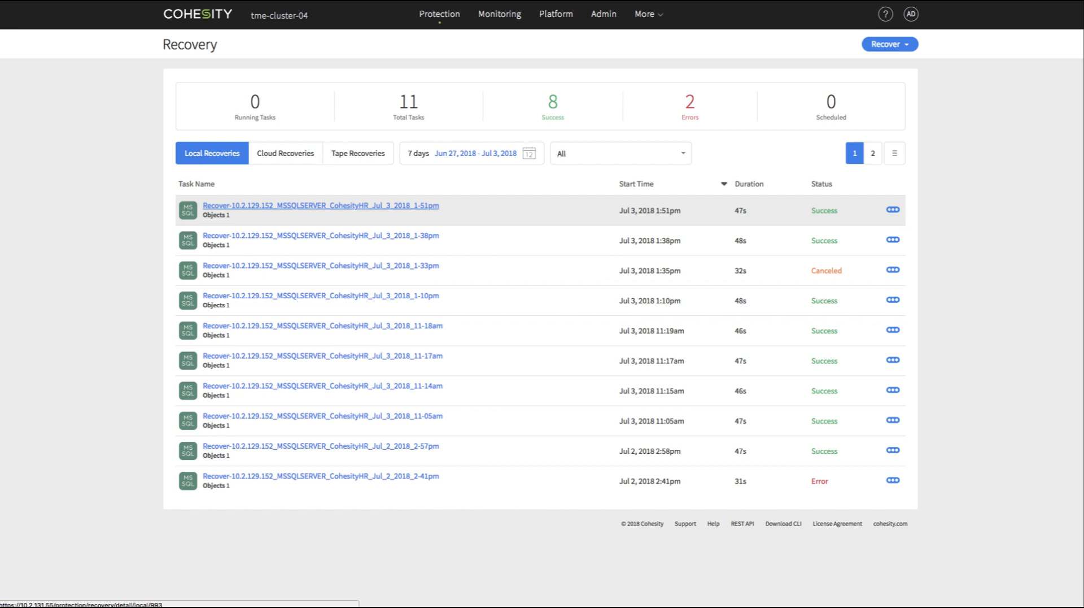
{"action": "left_click", "coordinate": [320, 206]}
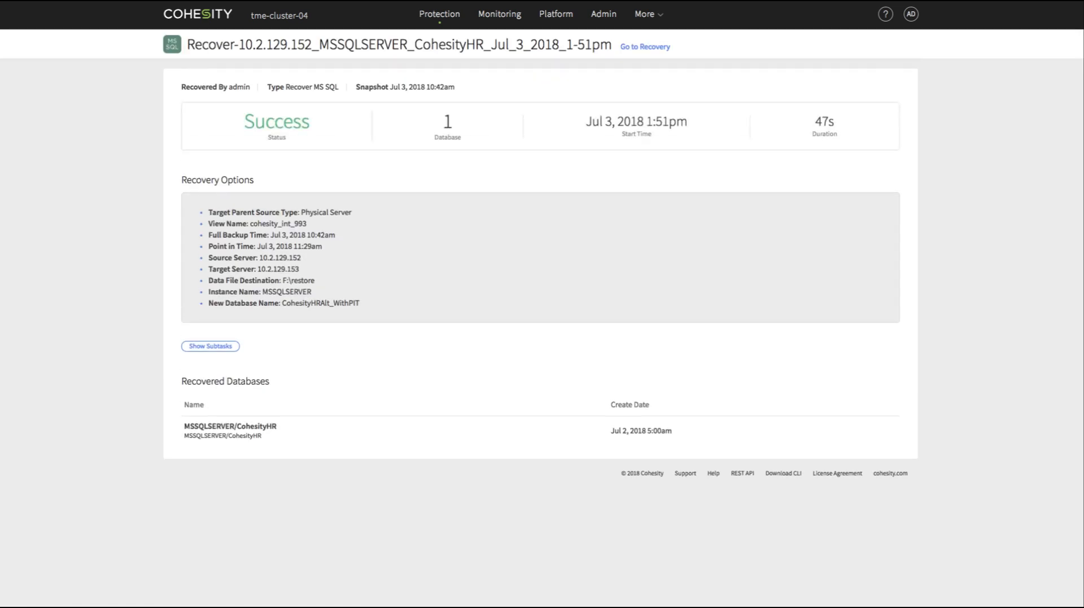
{"action": "left_click", "coordinate": [211, 346]}
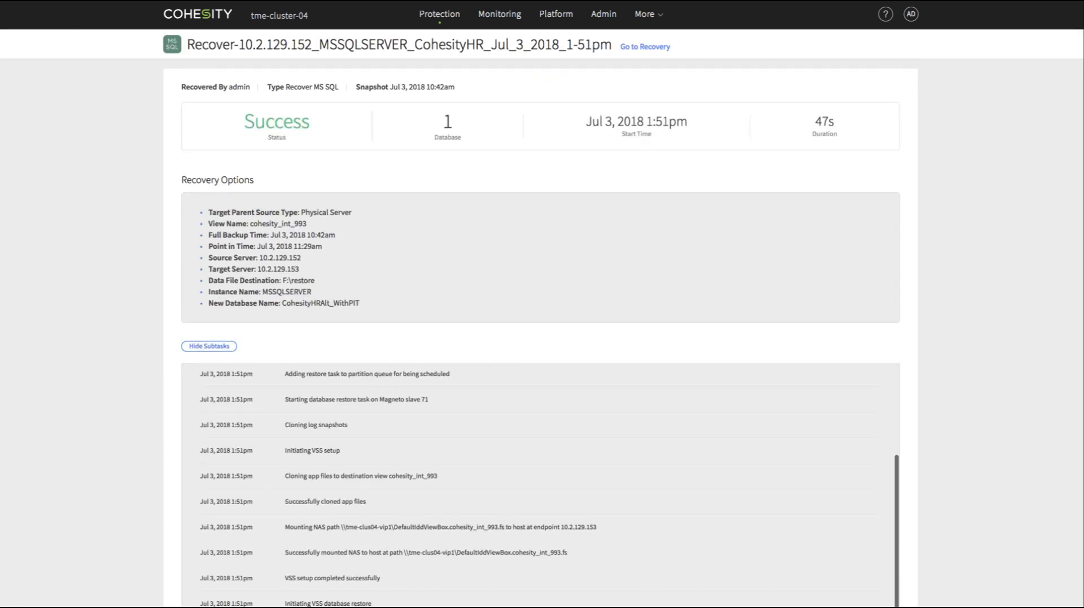
{"action": "scroll", "scroll_direction": "down", "scroll_amount": 3}
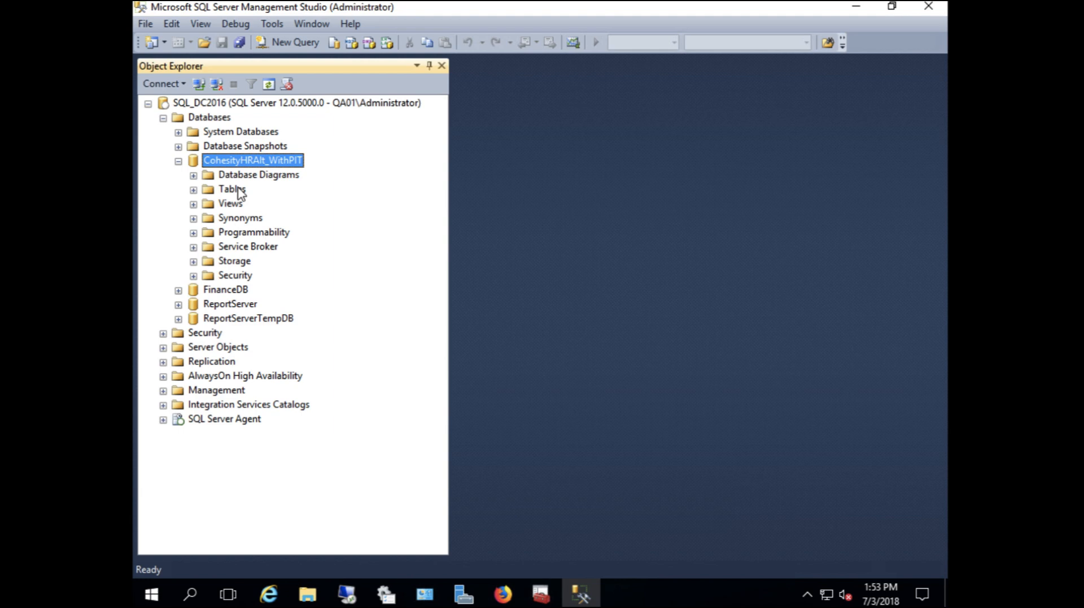
Expand CohesityHRAlt_WithPIT's tables and run Select Top 1000 Rows on dbo.SSN_Table.
{"action": "left_click", "coordinate": [195, 189]}
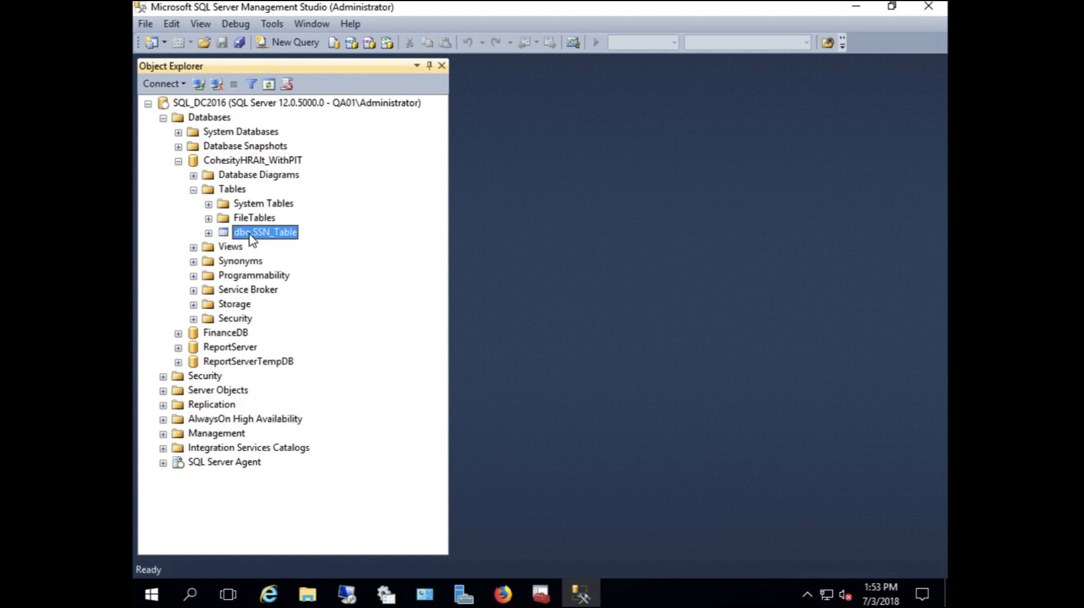
{"action": "right_click", "coordinate": [266, 232]}
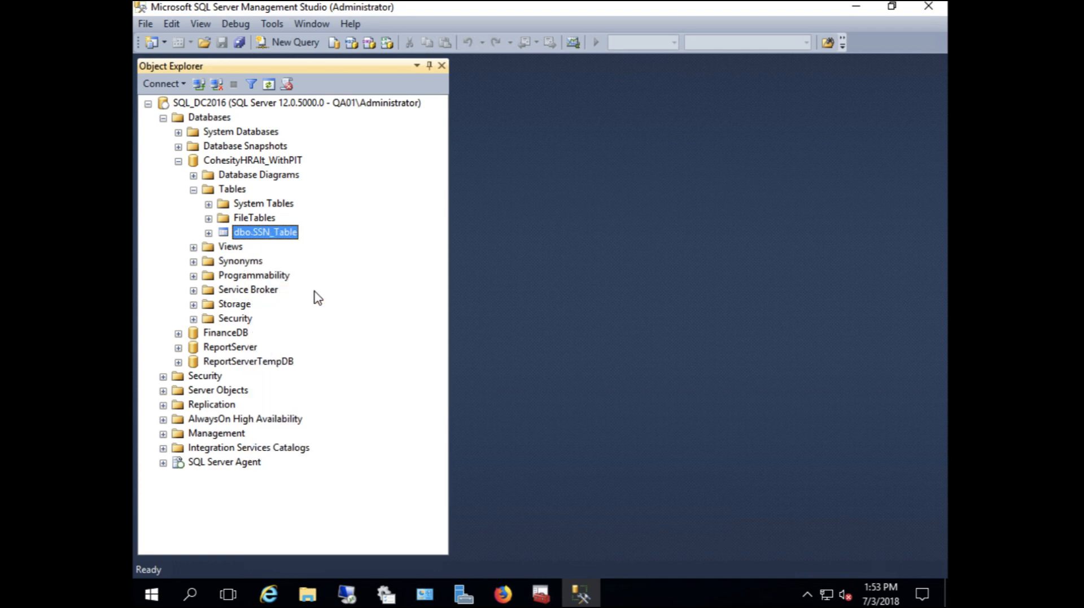
{"action": "left_click", "coordinate": [294, 43]}
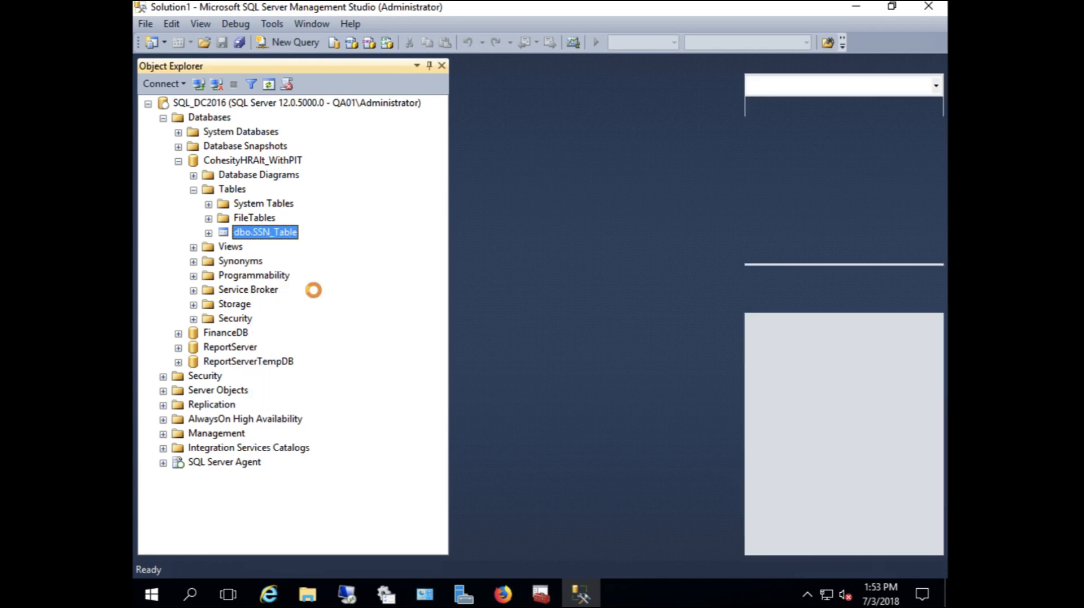